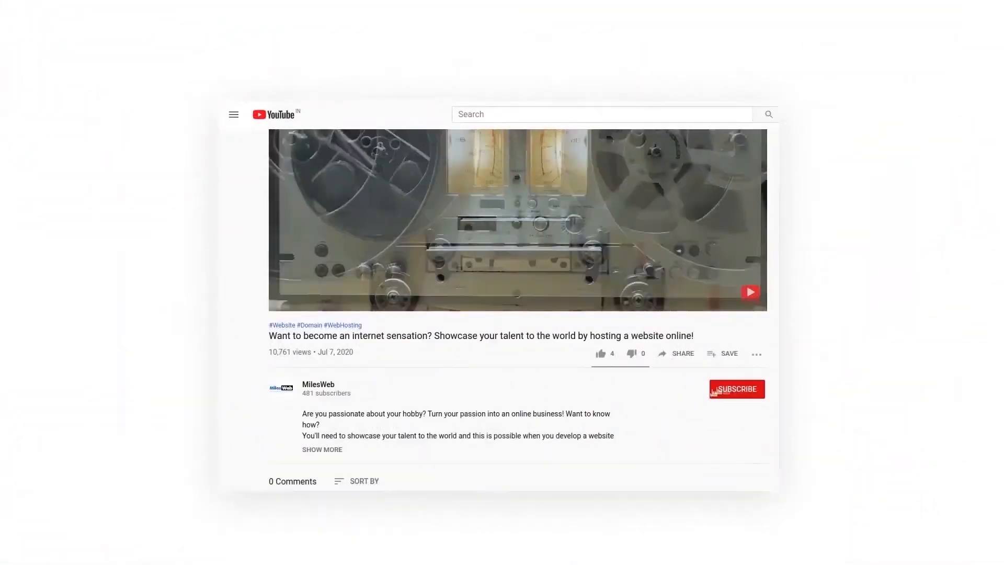
- Log in to Plesk and go to the Mail accounts overview
click(736, 389)
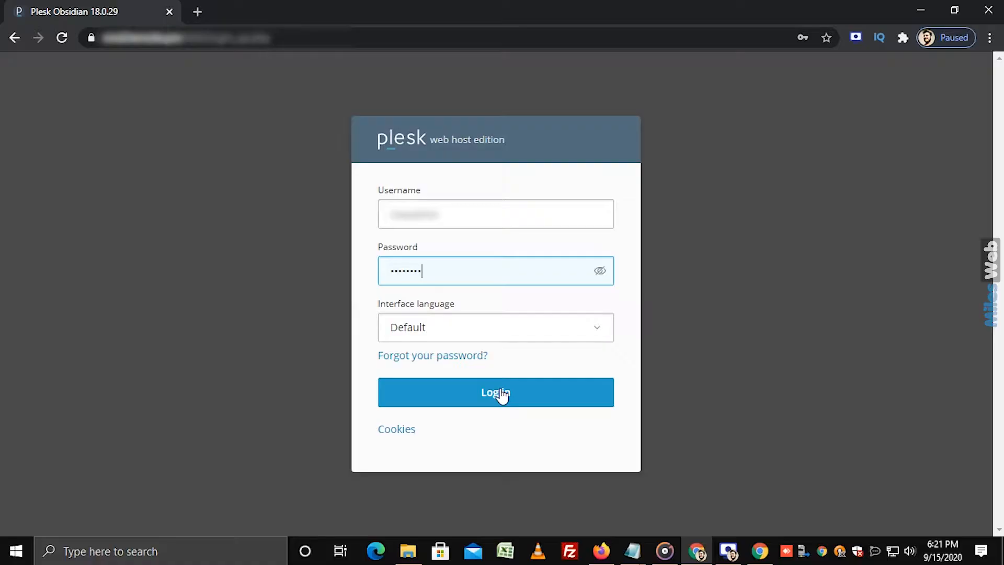
click(495, 392)
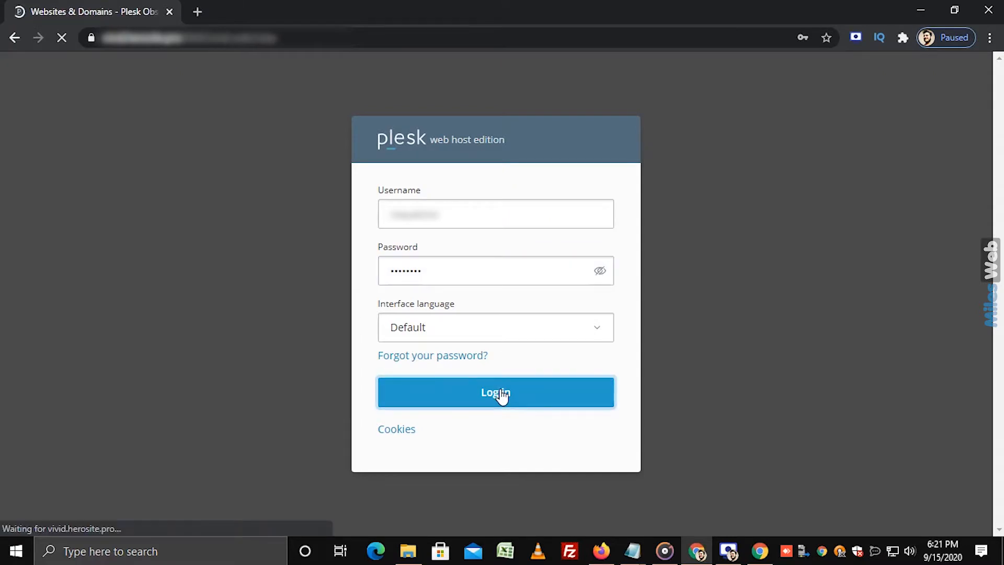
click(496, 391)
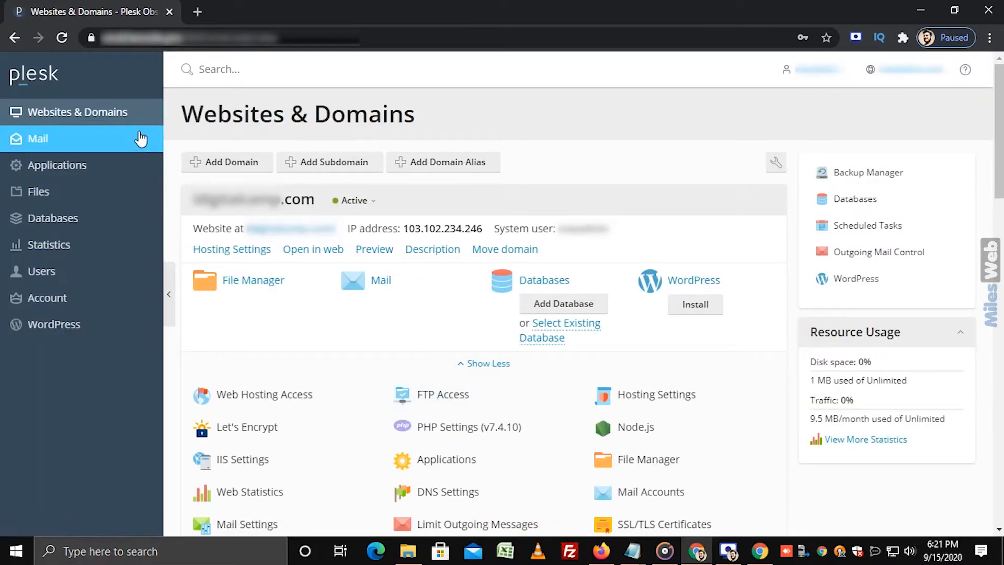
click(39, 138)
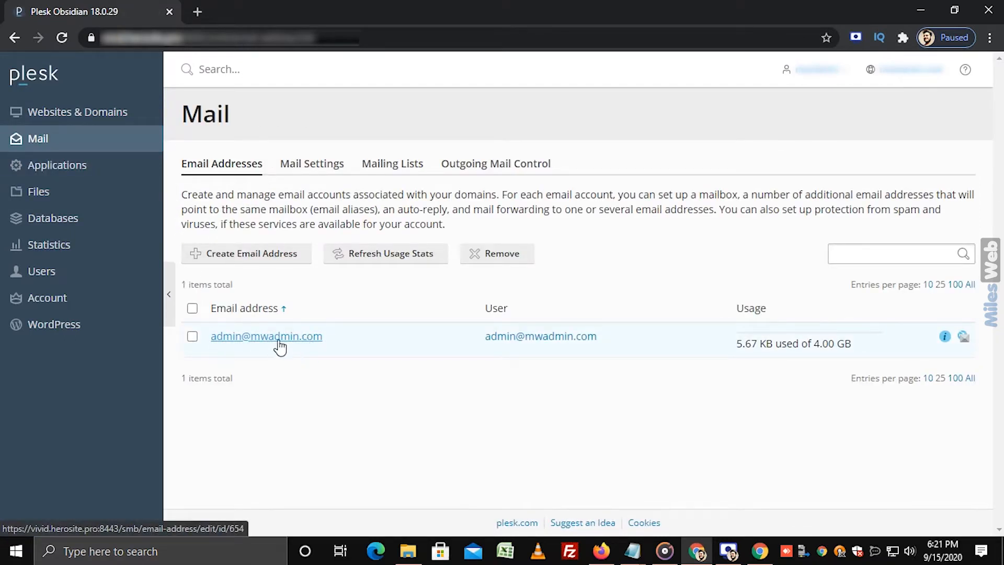
click(266, 336)
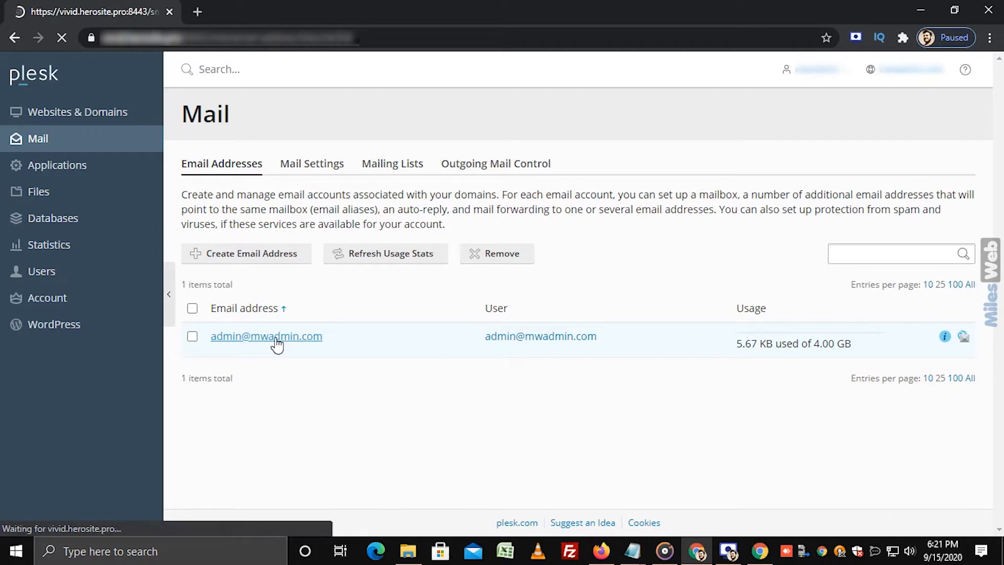
click(267, 336)
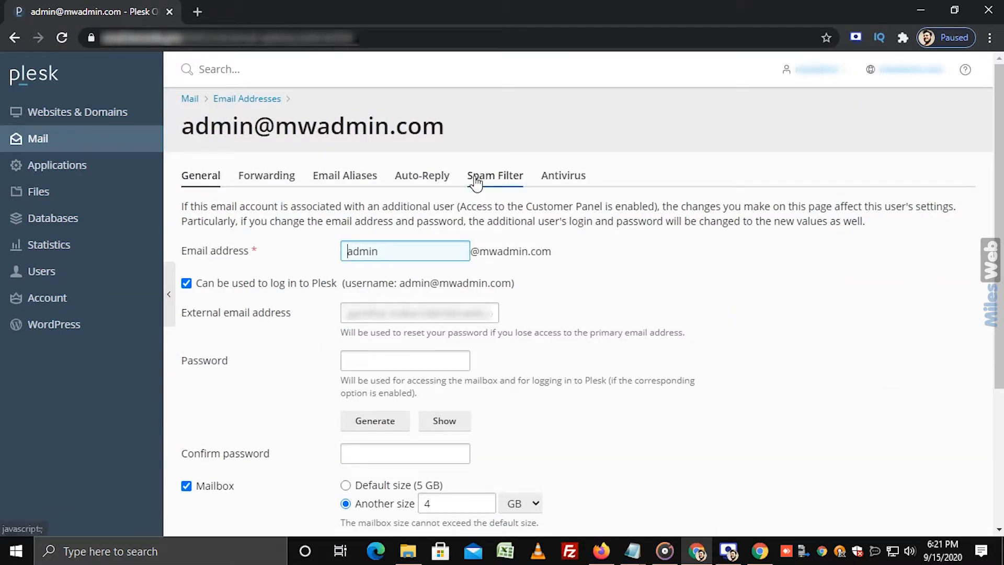
- Switch on spam filtering for this address in the Spam Filter settings
click(495, 176)
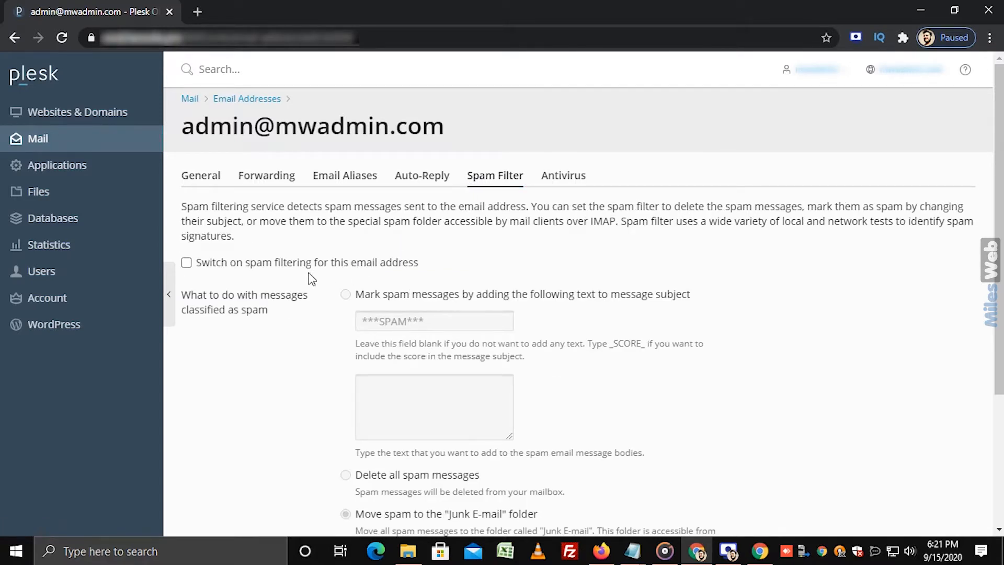
mouse_move(186, 263)
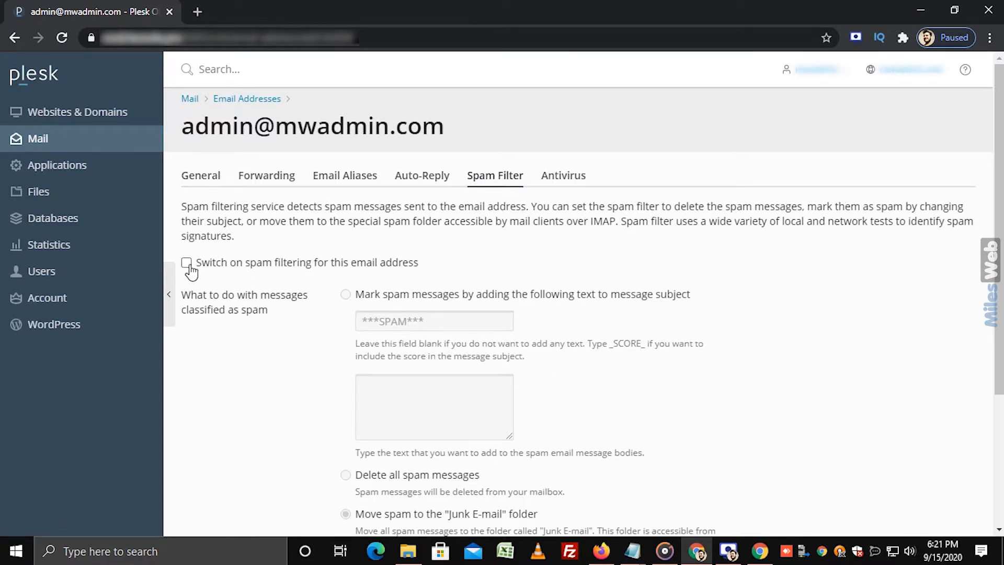
click(186, 262)
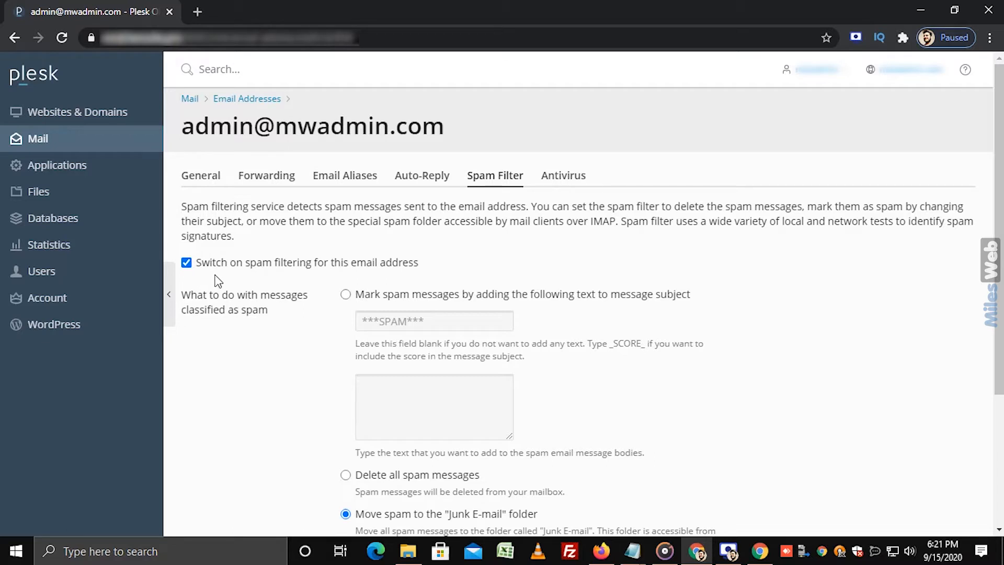
scroll(down, 3)
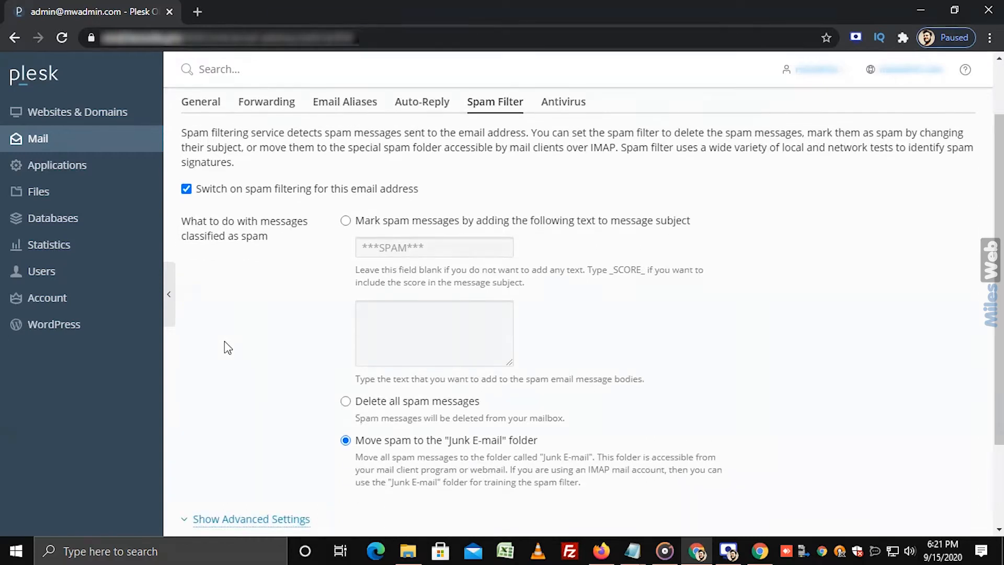
mouse_move(233, 347)
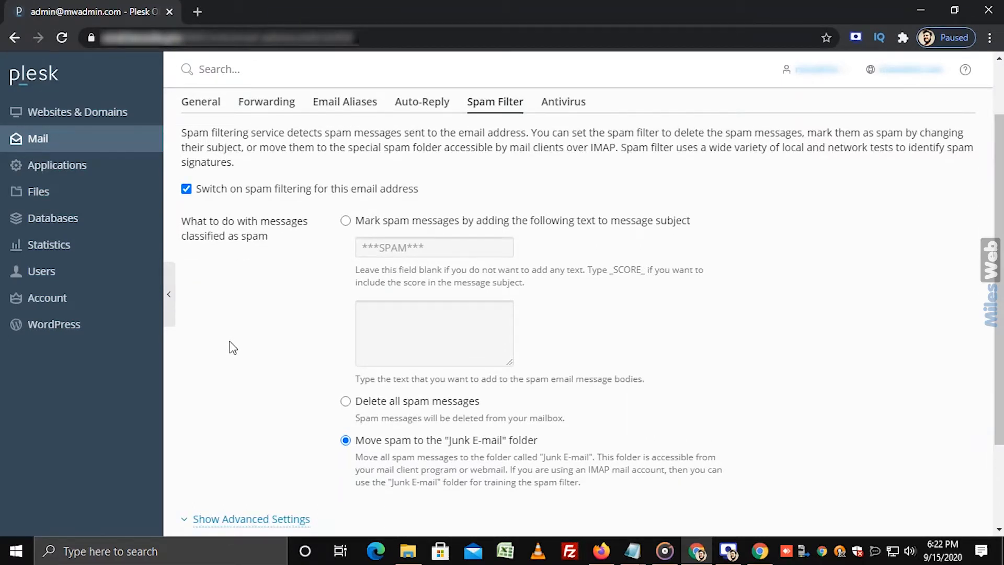
- Try the subject-tagging and delete actions, then settle on 'Move spam to the Junk E-mail folder'
click(346, 220)
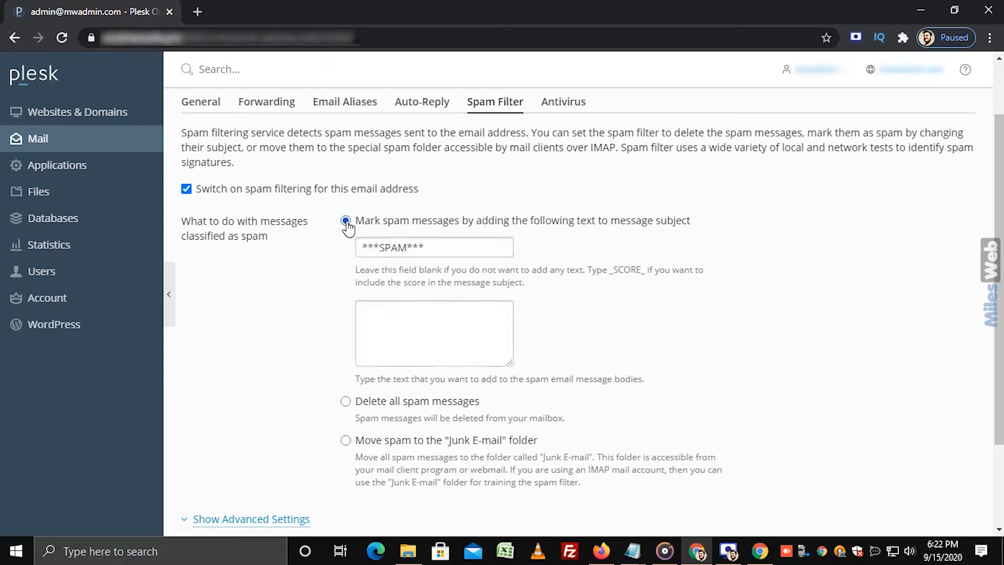
click(345, 220)
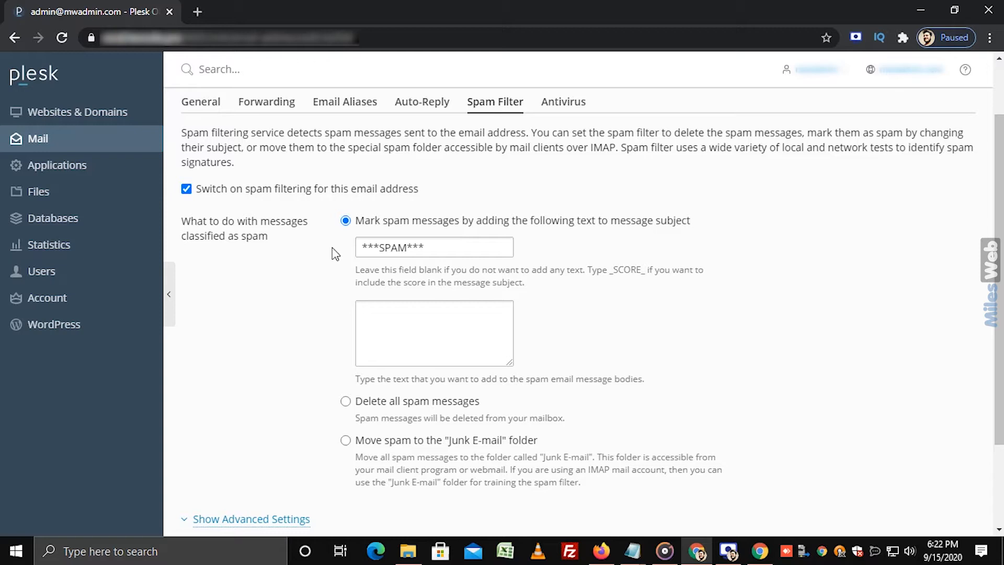
mouse_move(342, 400)
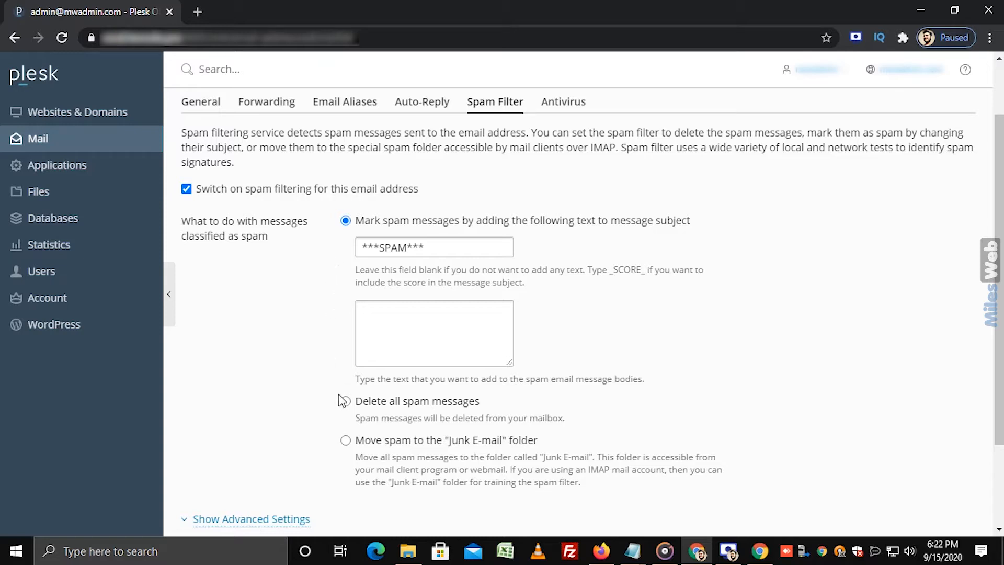
click(345, 402)
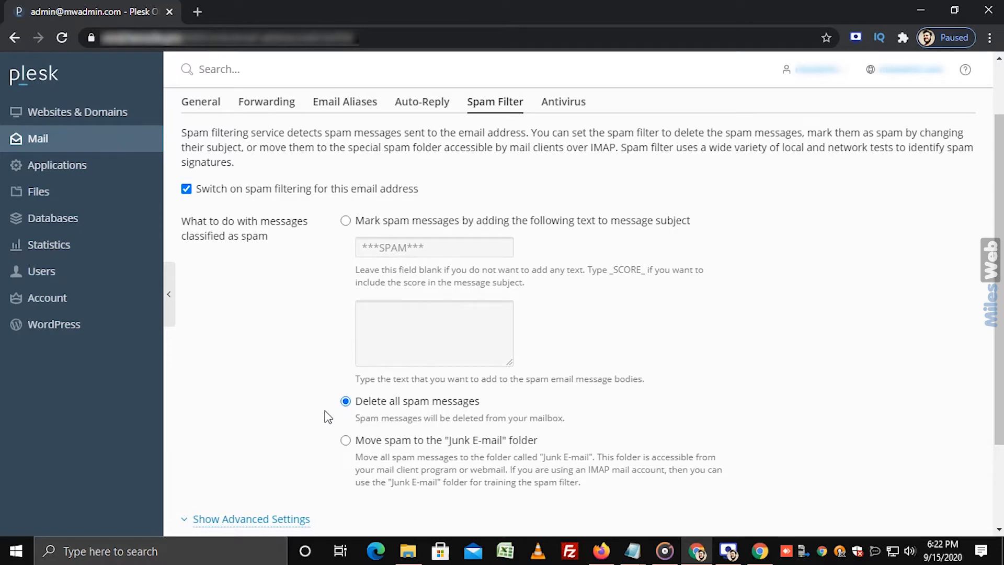
click(345, 440)
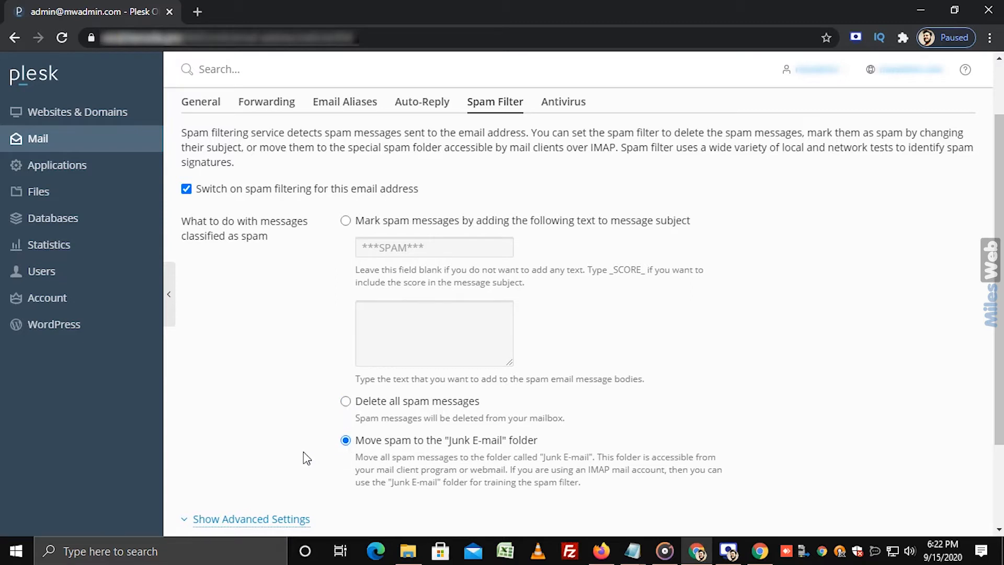
scroll(down, 3)
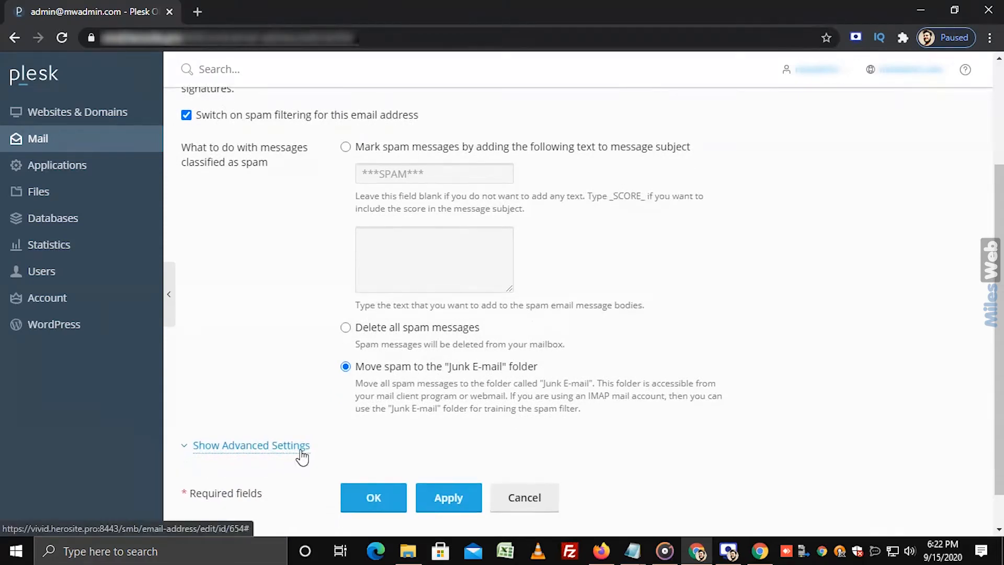
mouse_move(271, 452)
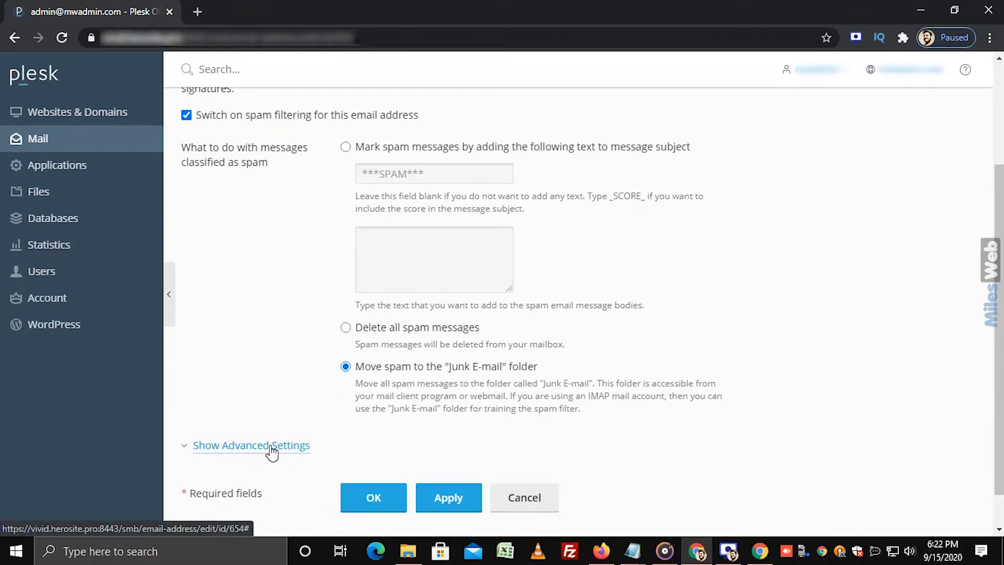
- Reveal the advanced spam settings and set the filter sensitivity to 6
click(251, 445)
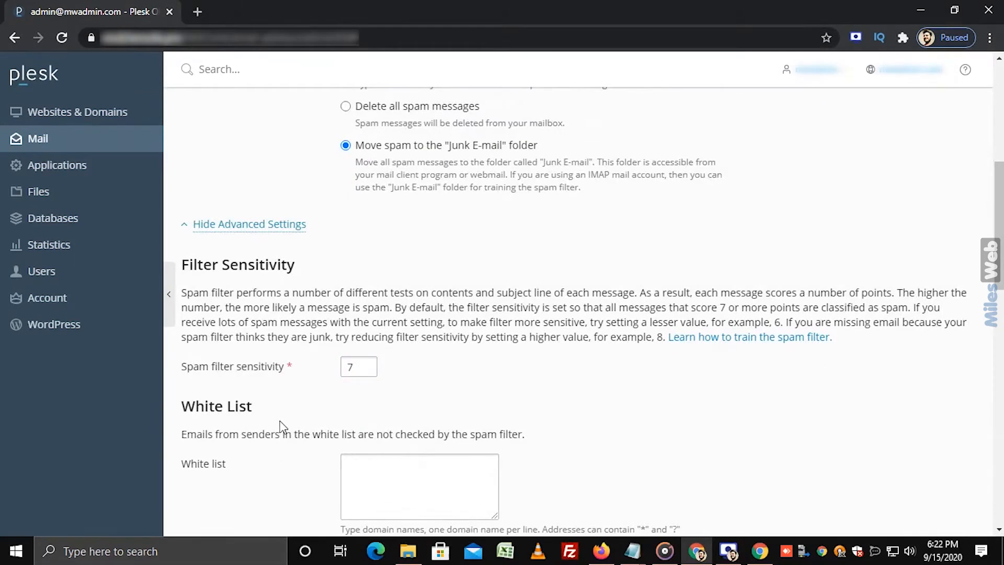
mouse_move(305, 411)
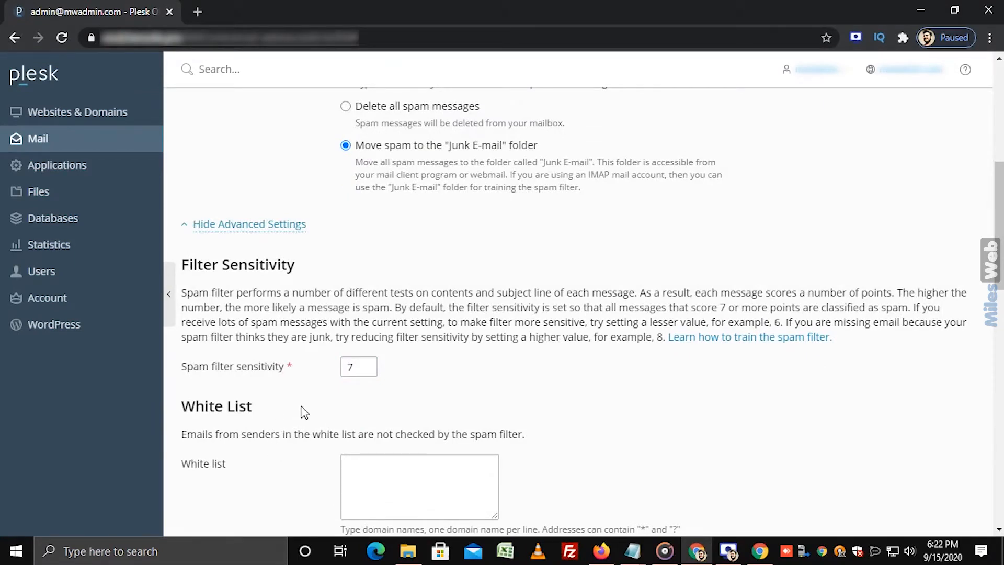
click(357, 366)
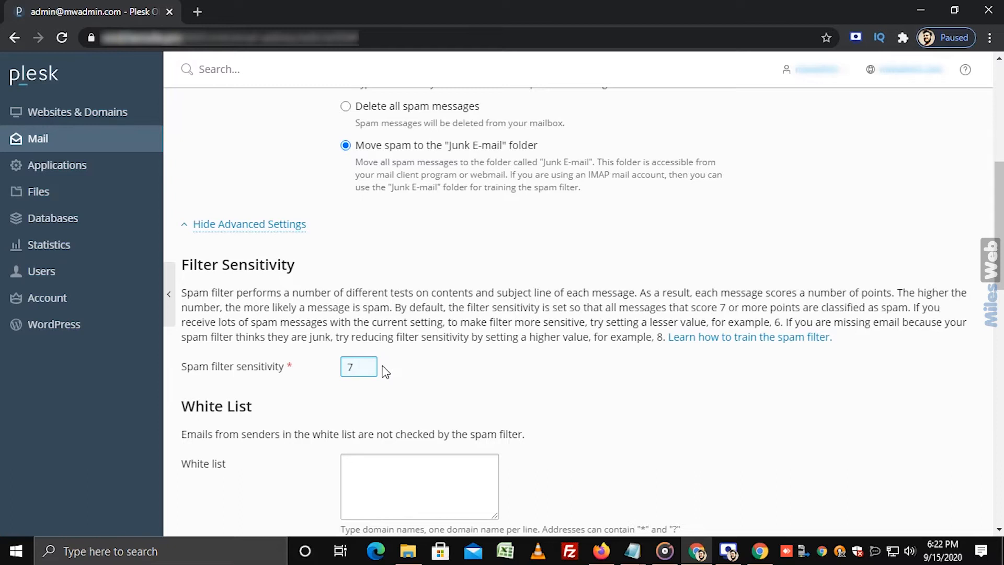
click(358, 367)
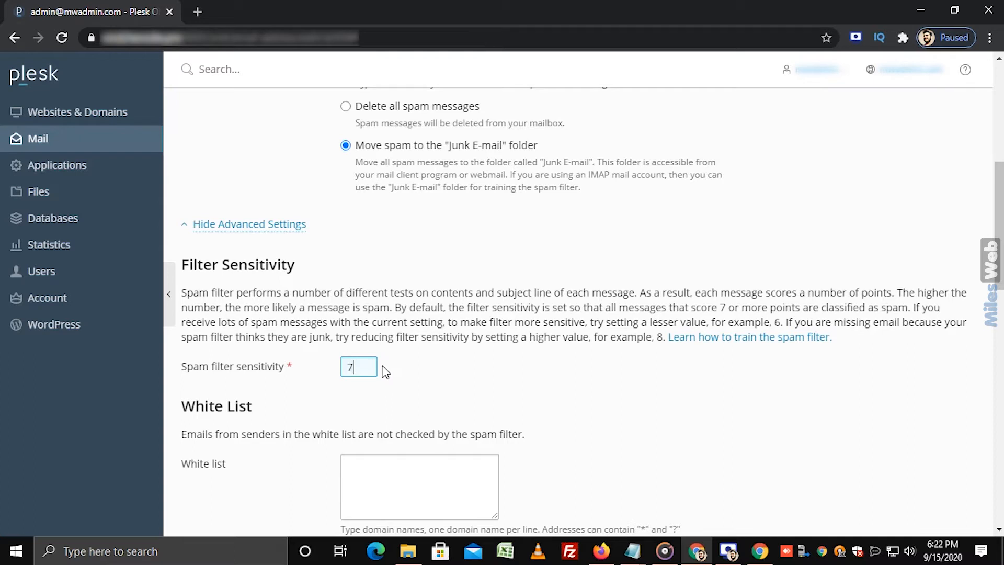
text(6)
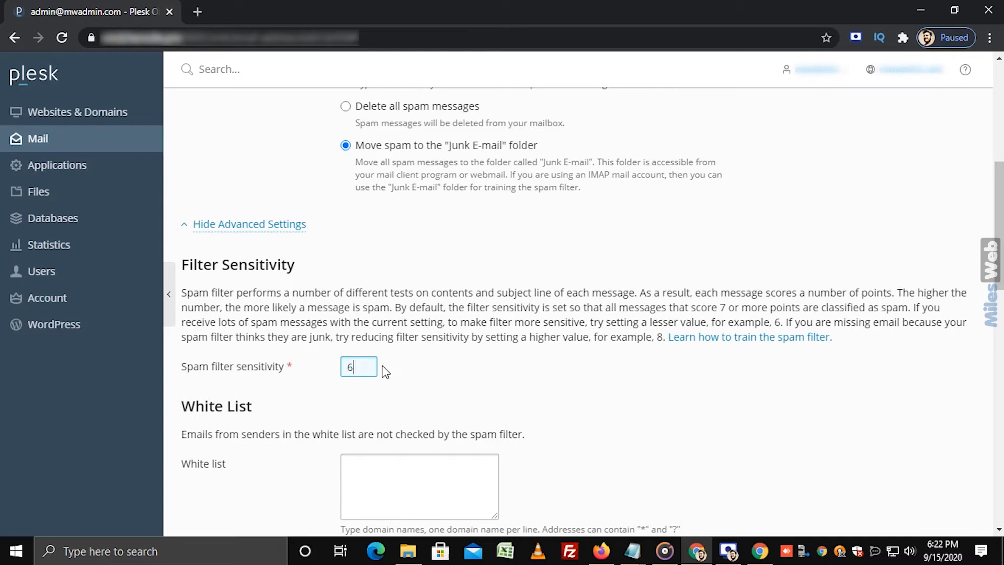
mouse_move(356, 394)
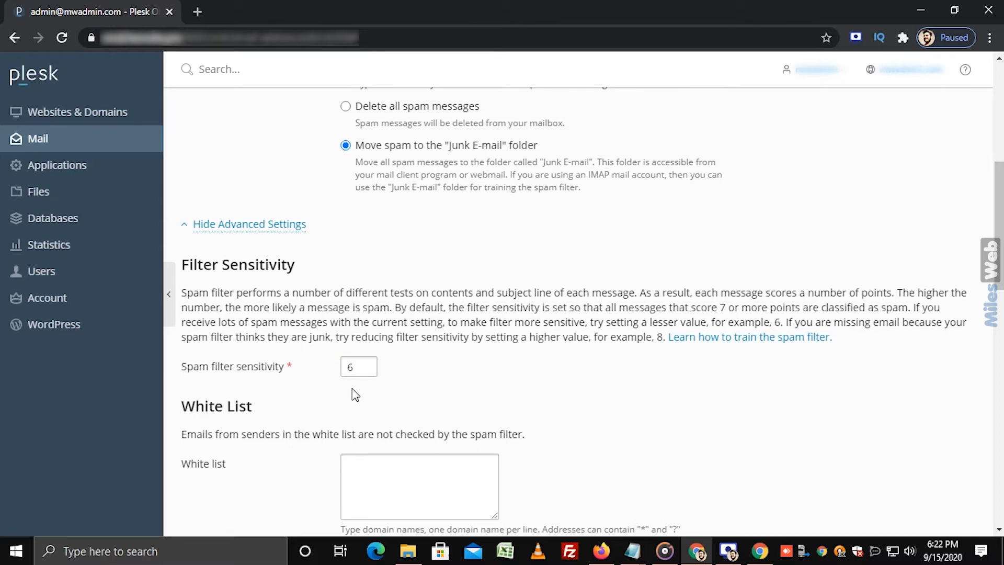
scroll(down, 3)
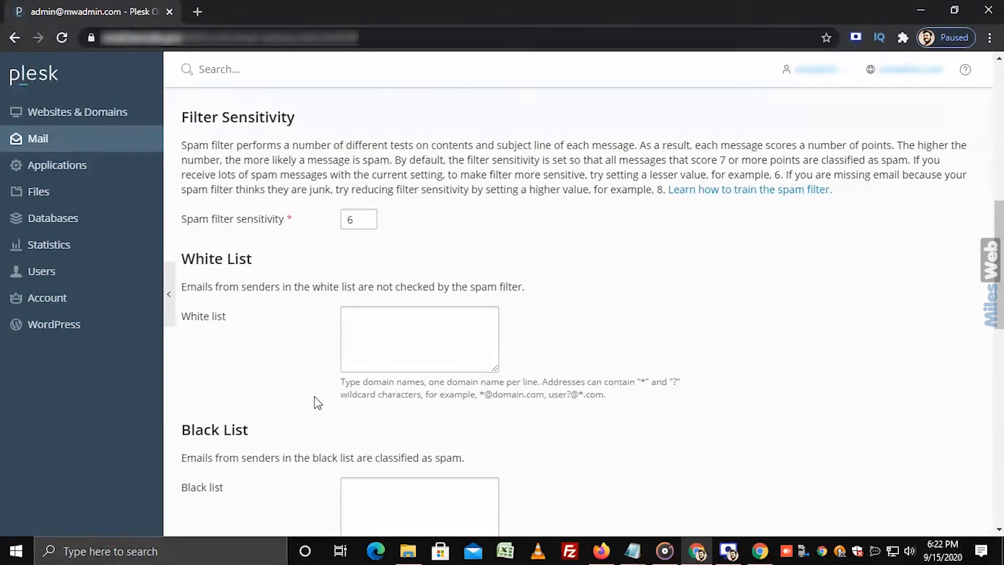
click(419, 339)
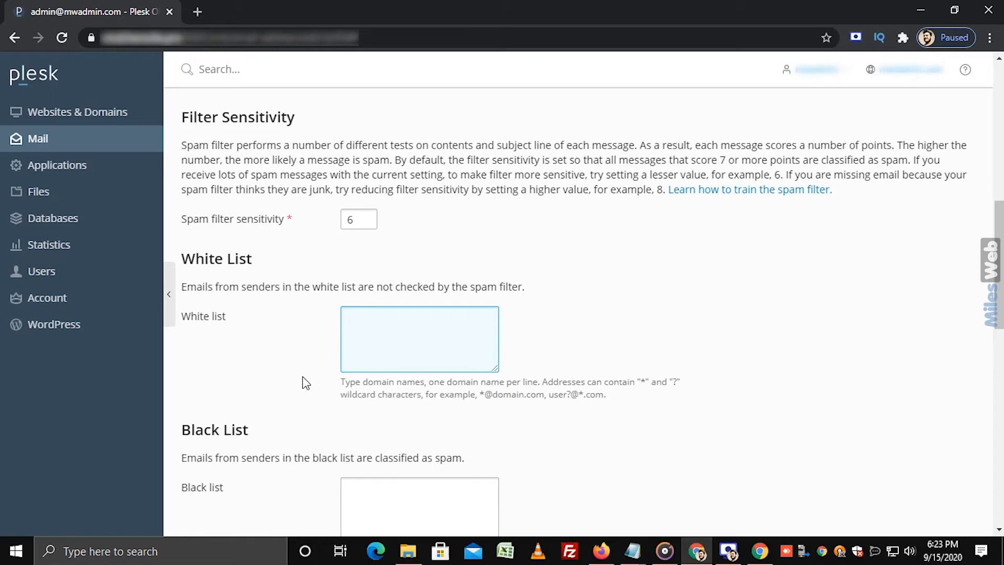
click(419, 338)
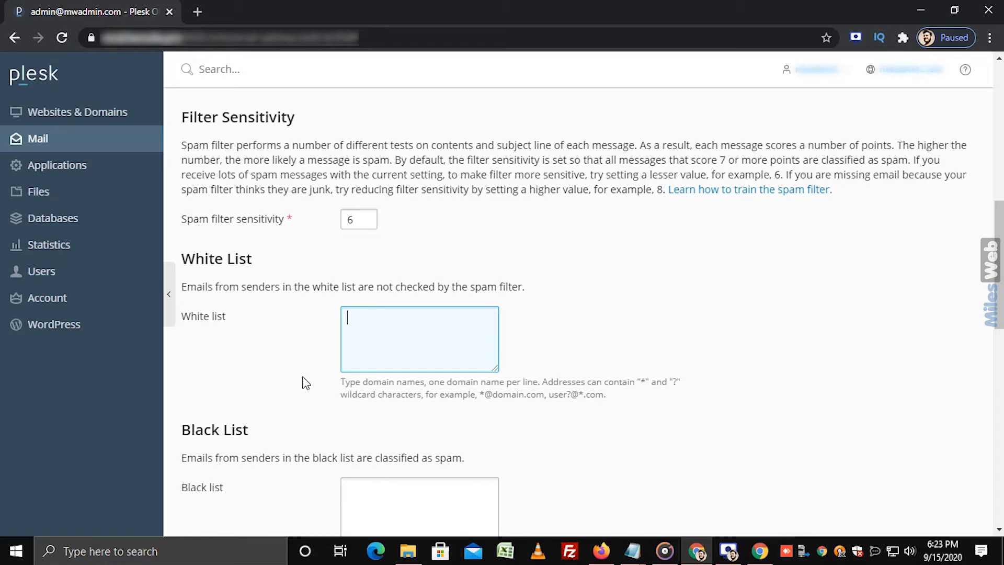
scroll(down, 3)
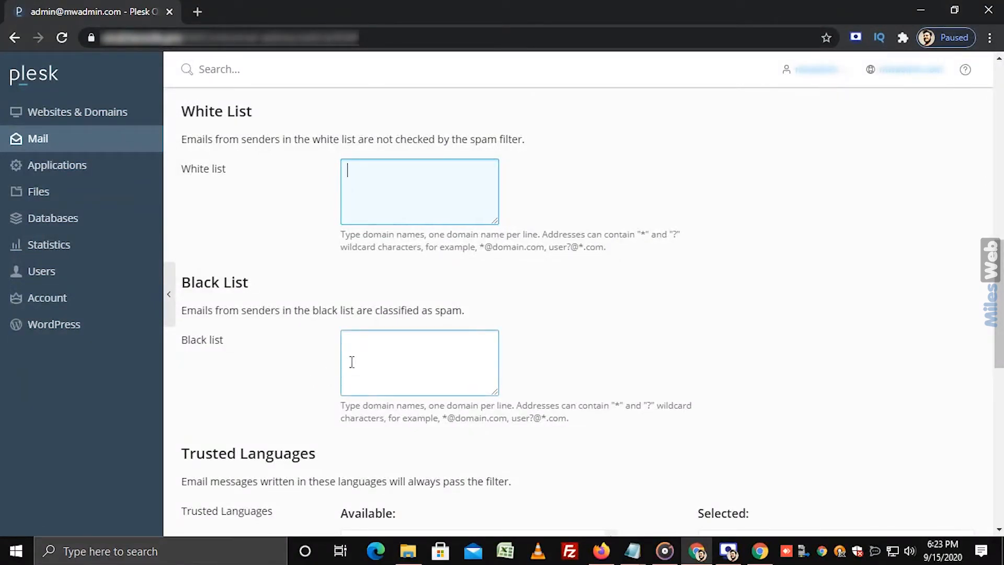
click(419, 363)
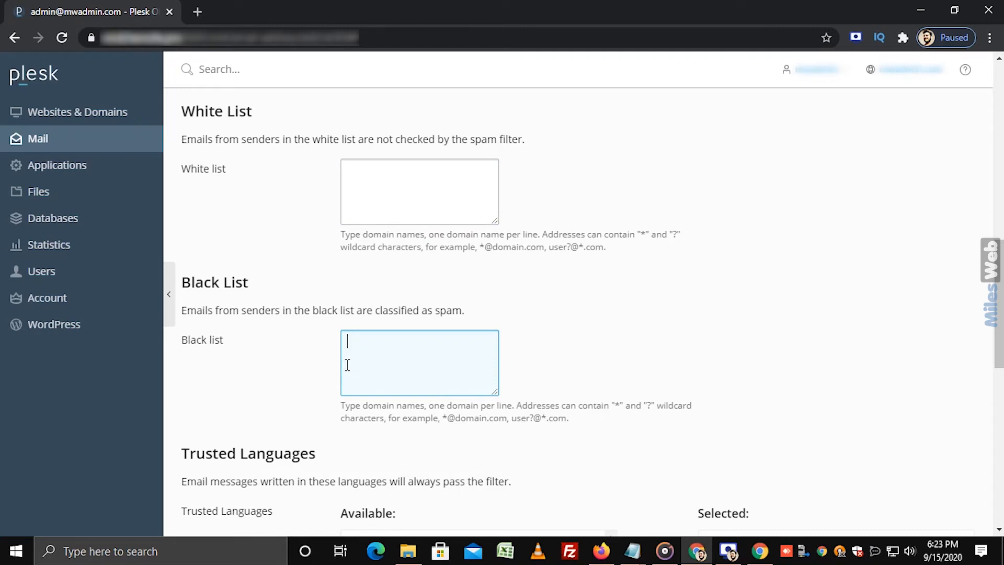
scroll(down, 3)
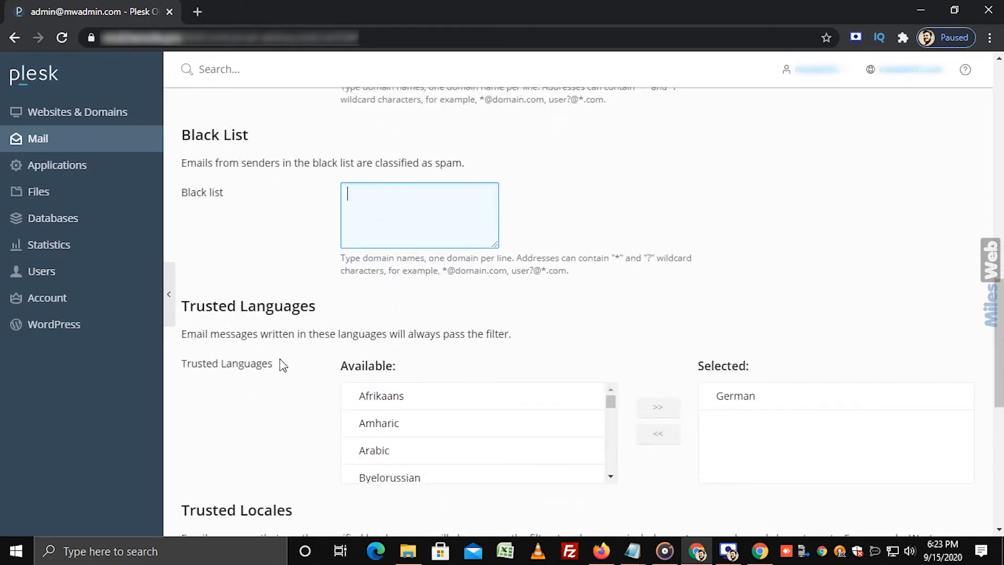
scroll(down, 3)
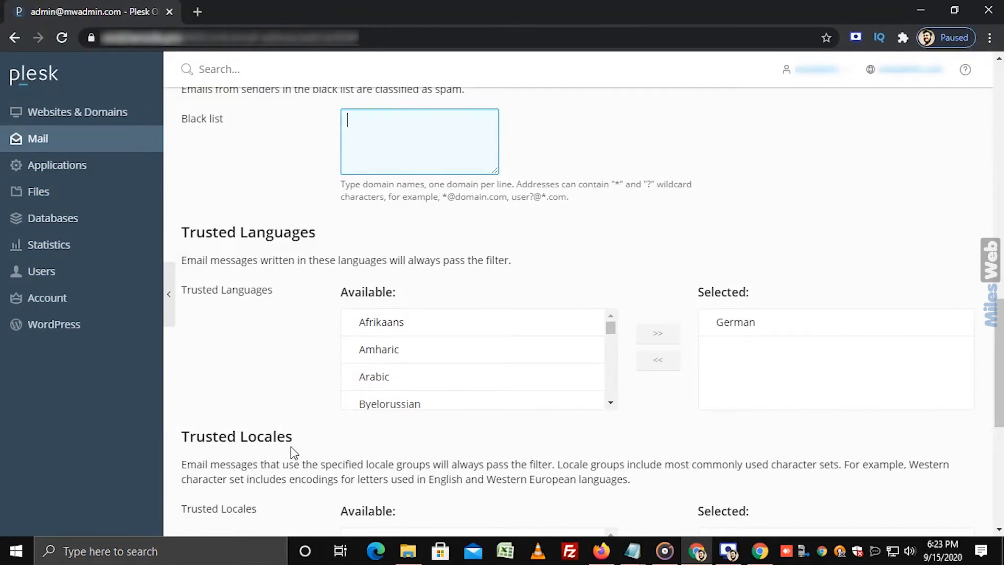
scroll(down, 3)
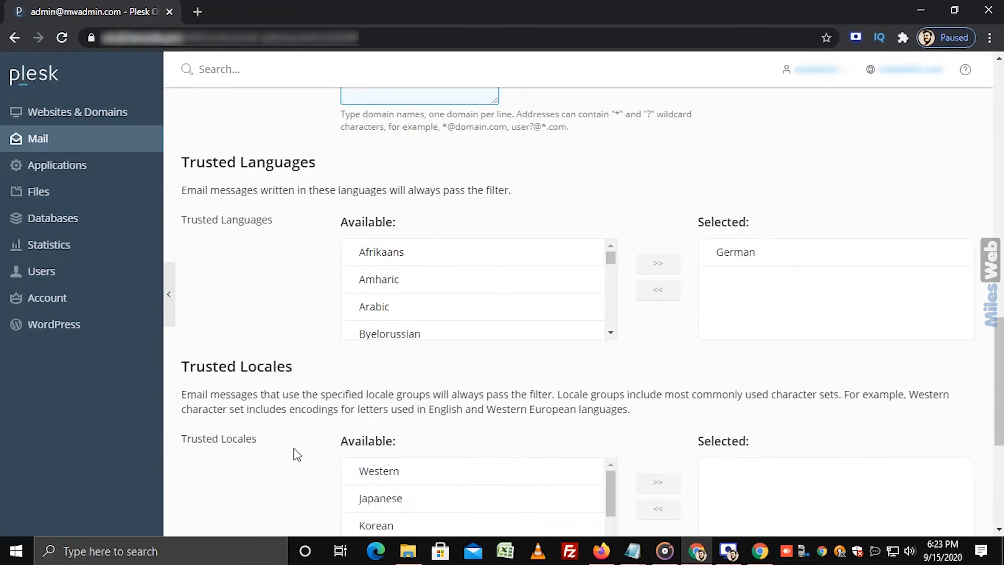
scroll(down, 3)
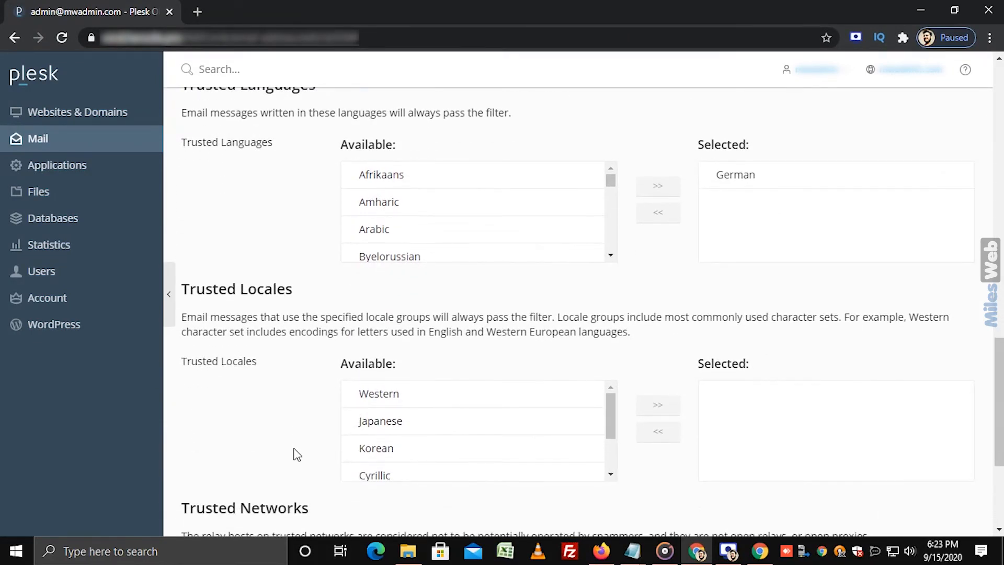
scroll(down, 3)
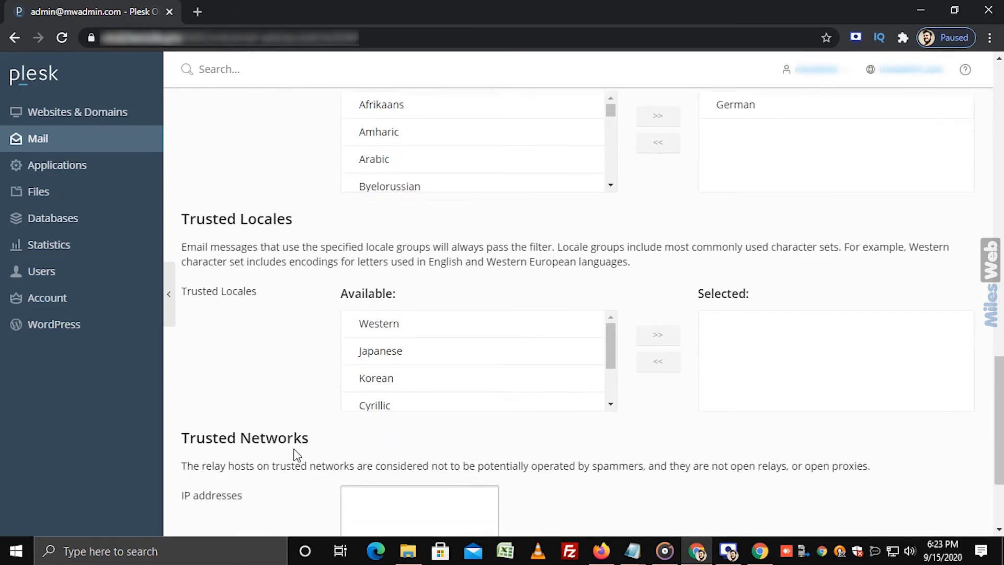
scroll(down, 3)
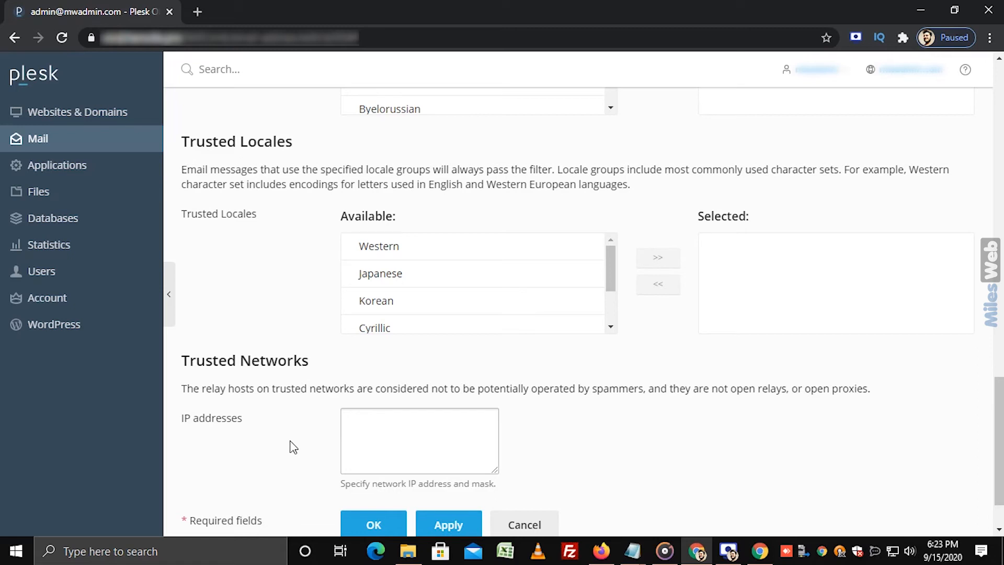
click(420, 440)
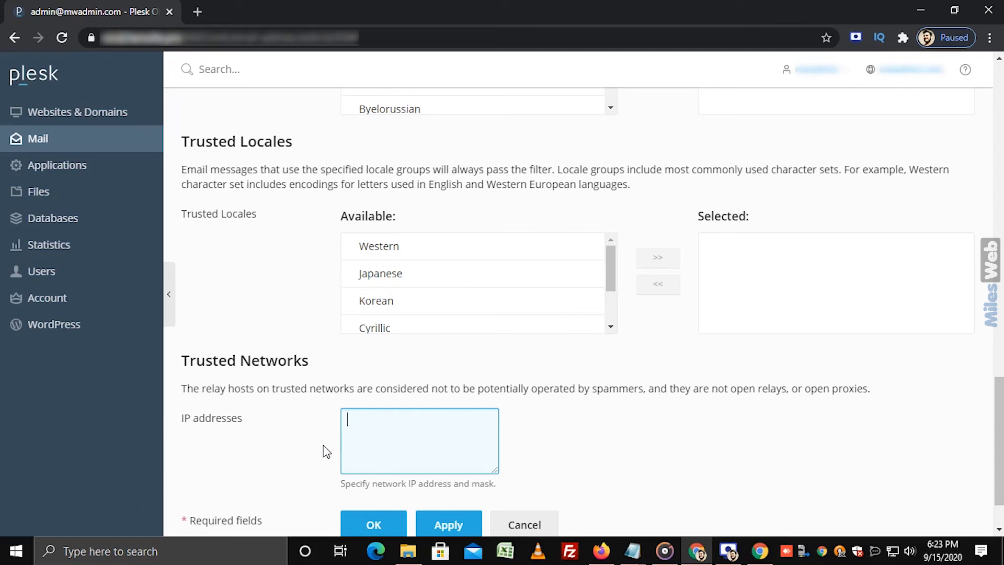
scroll(down, 3)
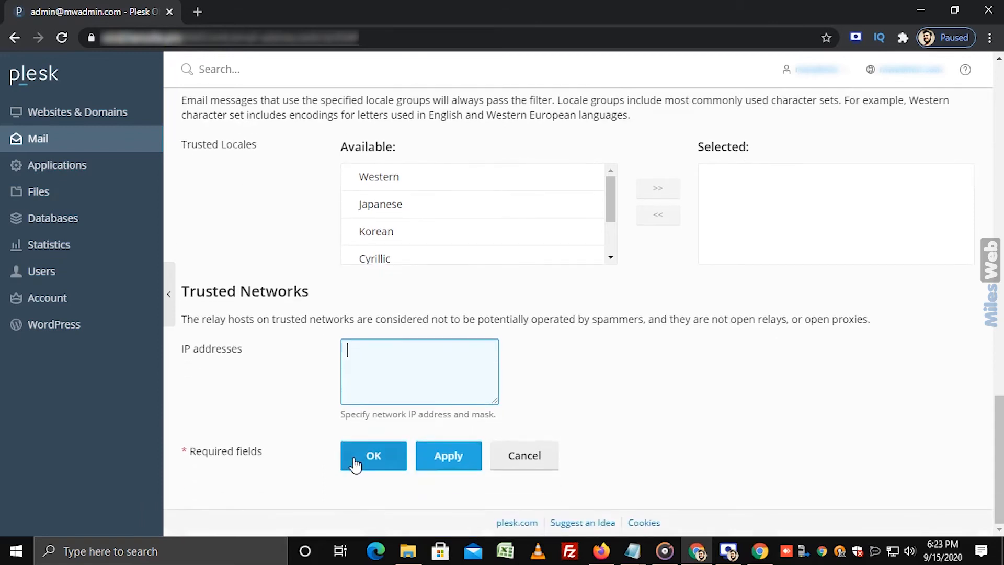
- Save the spam filter settings with OK, returning to the Email Addresses list with a confirmation
click(374, 456)
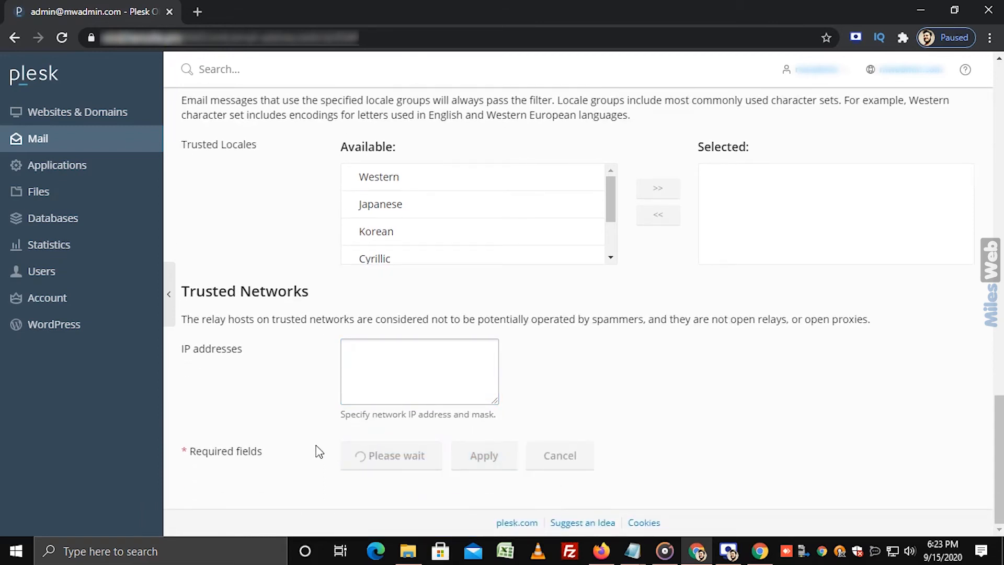
click(483, 455)
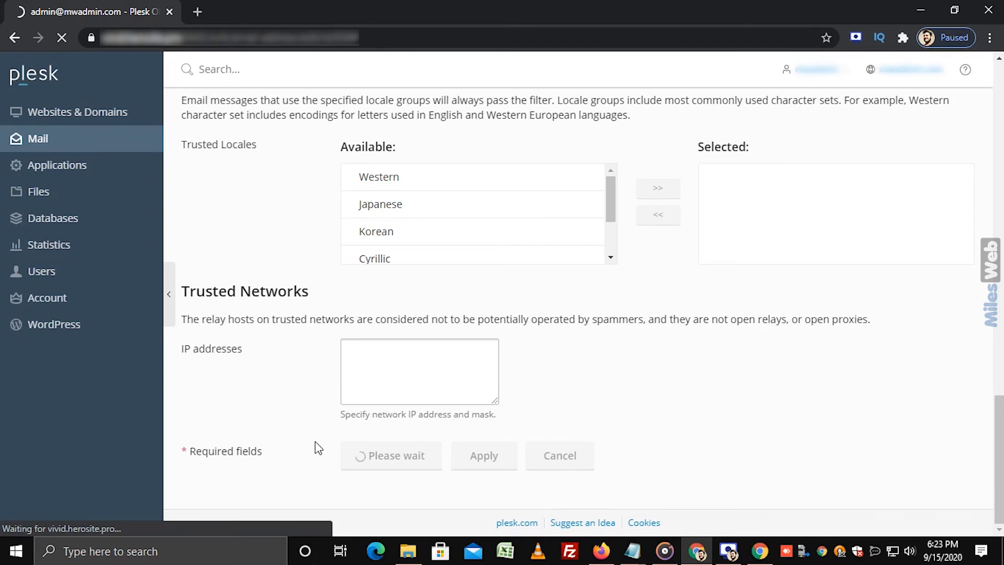
click(483, 456)
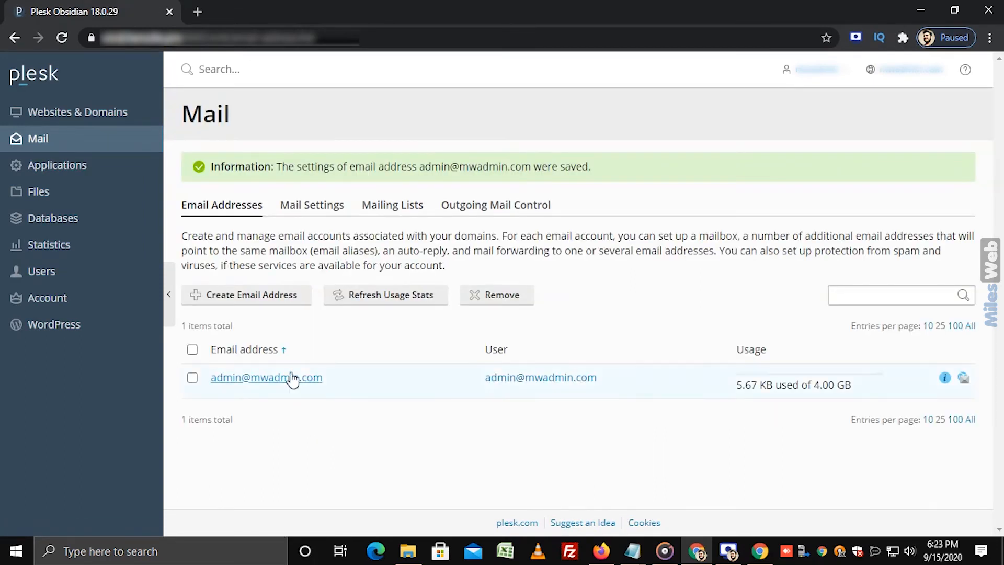